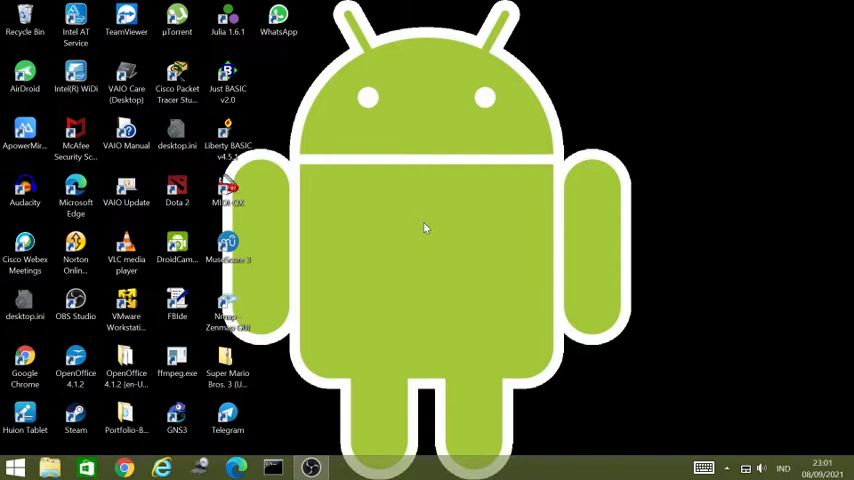
pyautogui.moveTo(507, 228)
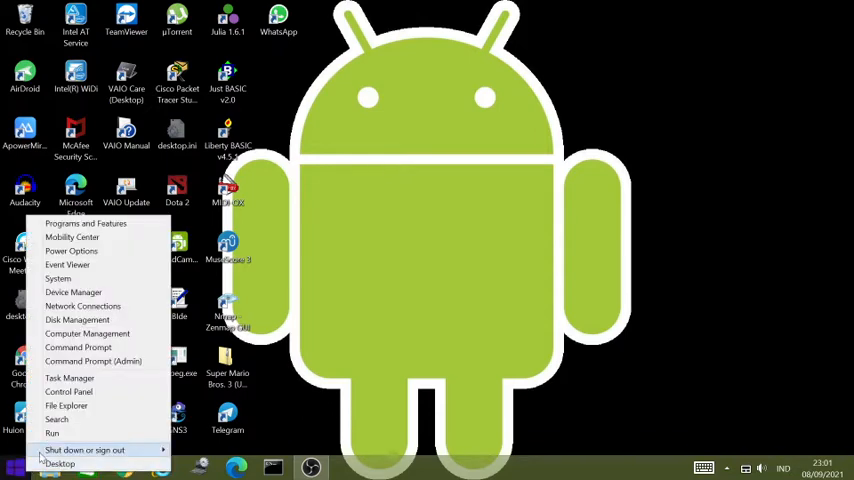
pyautogui.moveTo(83, 306)
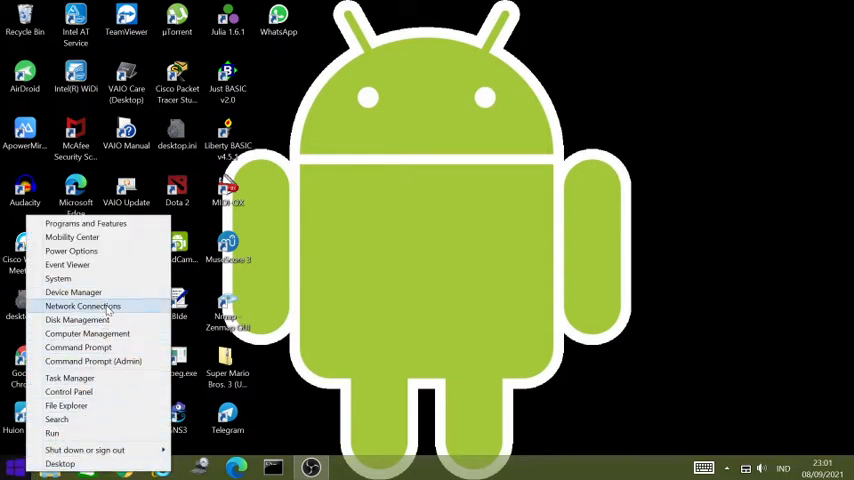
pyautogui.moveTo(73, 292)
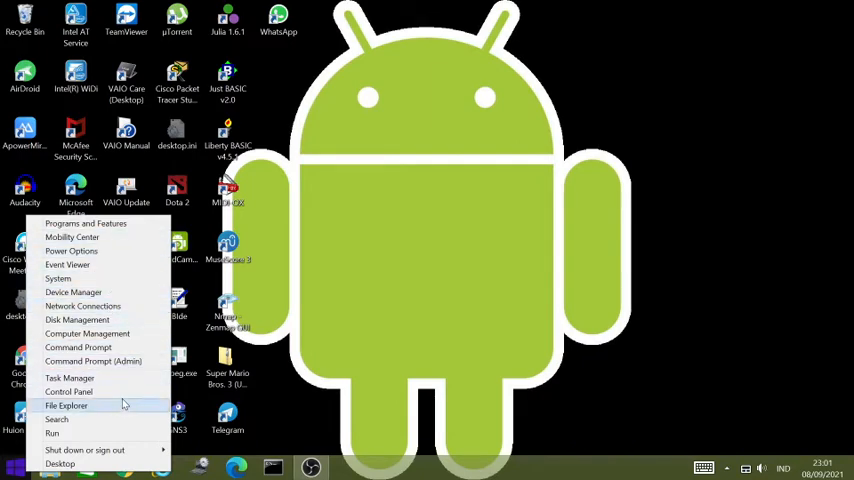
# Open File Explorer's This PC, showing the Redmi 3 phone and Local Disk (C:)
pyautogui.click(67, 401)
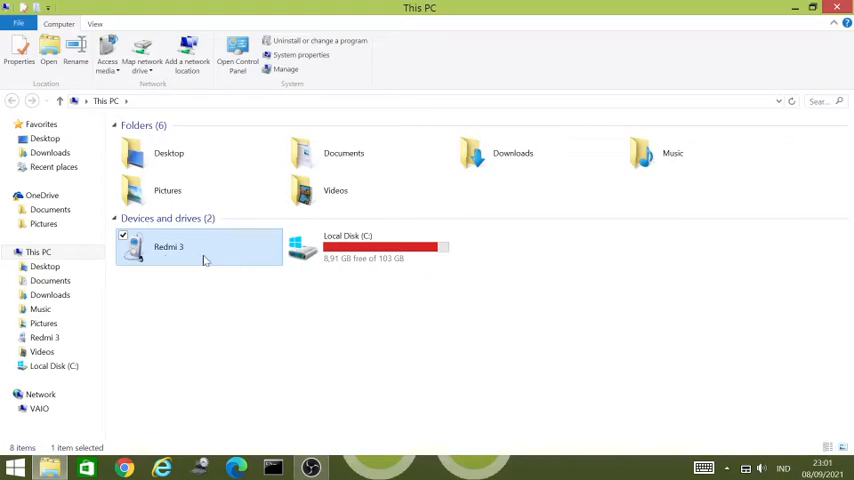
pyautogui.moveTo(192, 277)
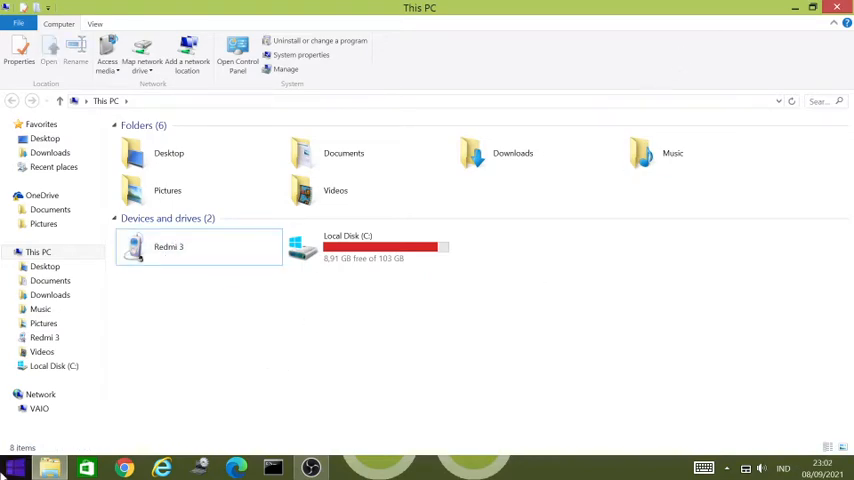
# Open Device Manager and inspect ADB Interface and Android under Other devices
pyautogui.rightClick(17, 460)
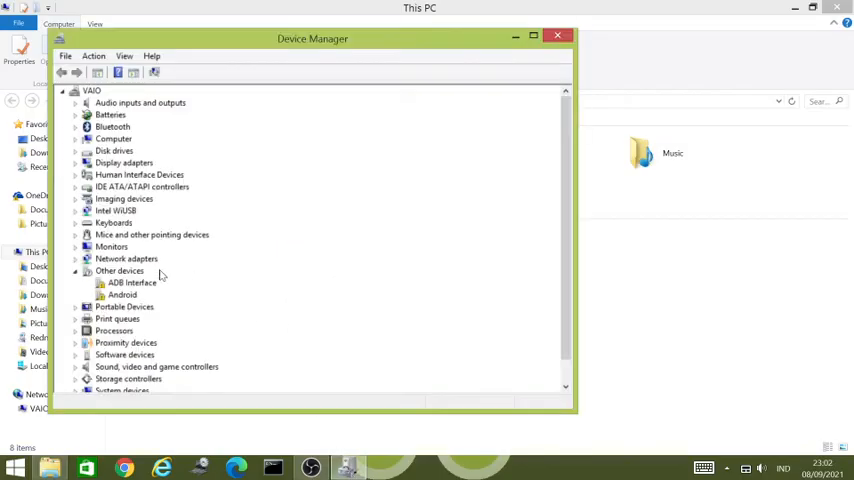
pyautogui.click(119, 271)
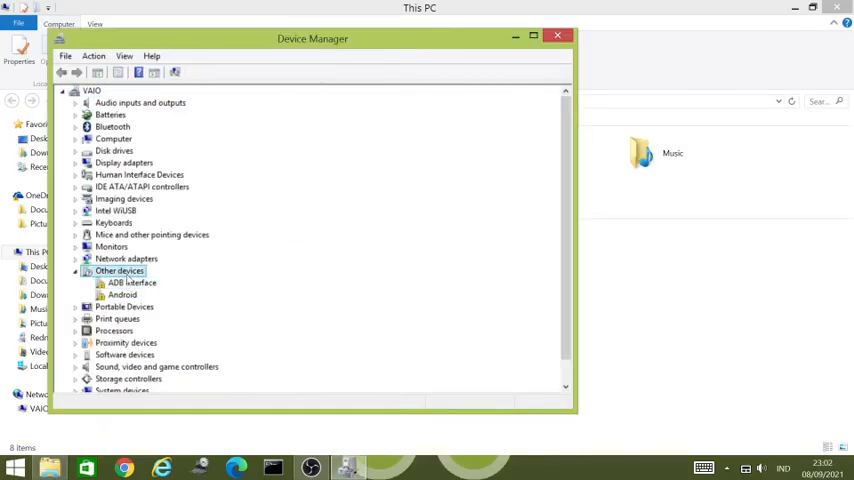
pyautogui.click(123, 294)
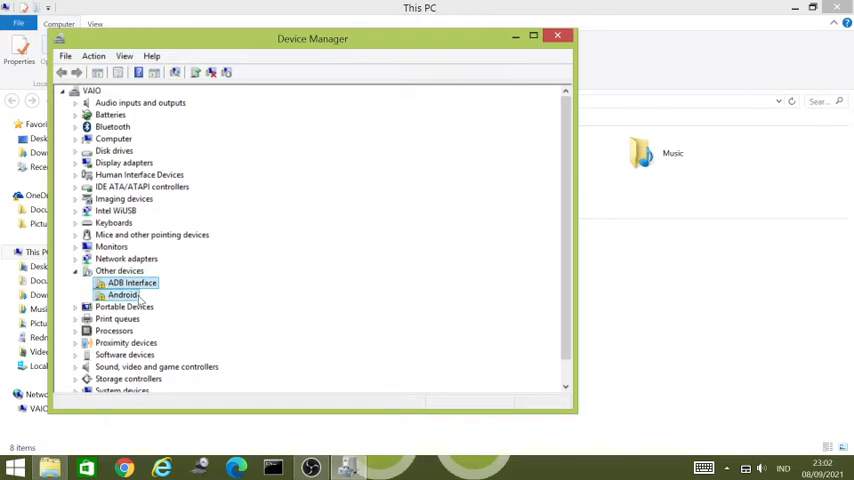
pyautogui.click(131, 282)
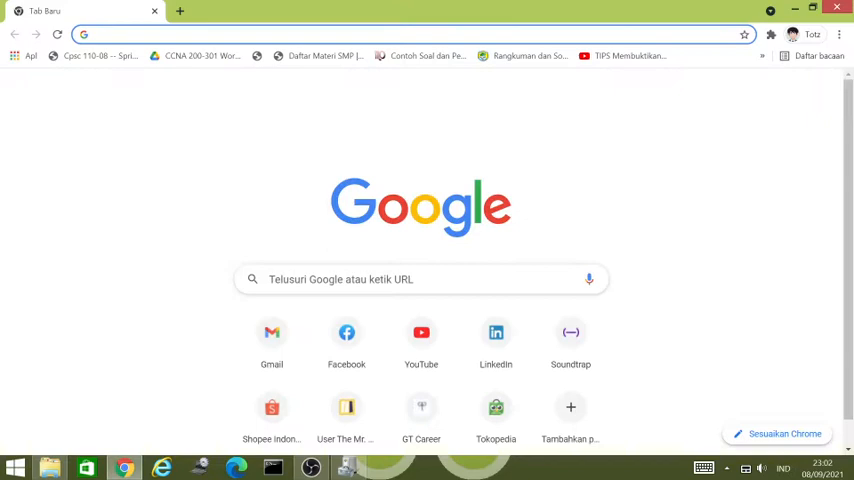
# Search Google for 'adb driver' and open options on the Google USB Driver result
pyautogui.write('adb driver')
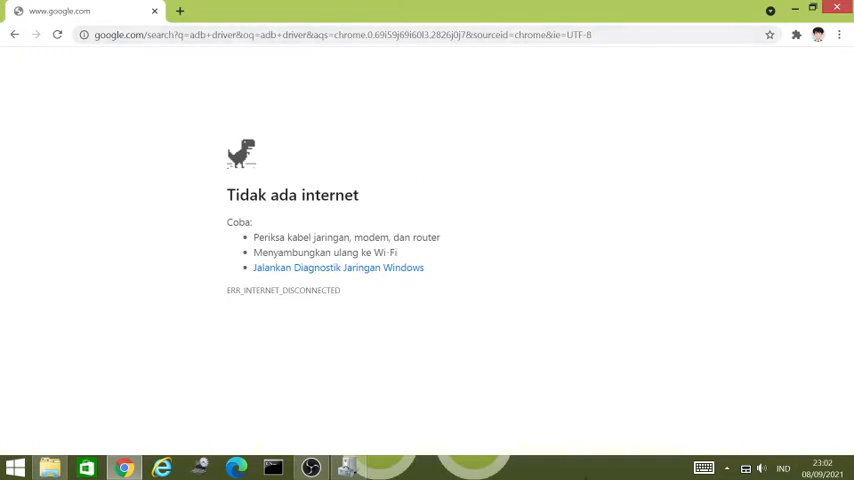
pyautogui.click(718, 463)
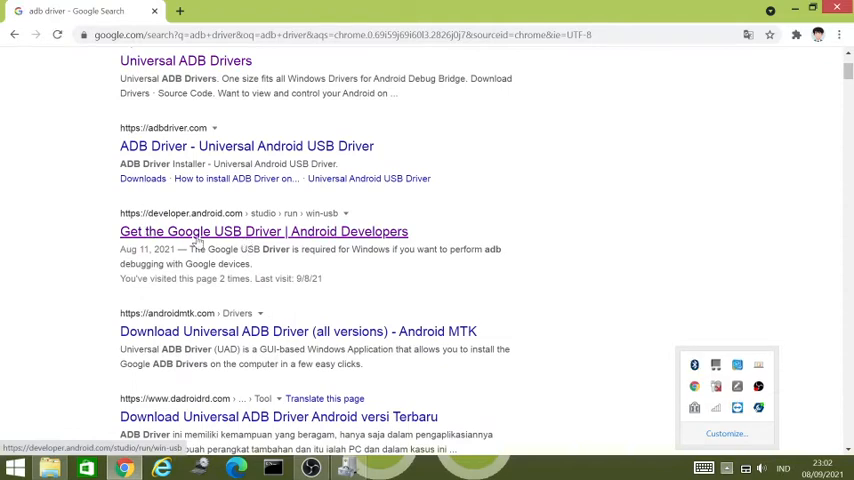
pyautogui.rightClick(205, 231)
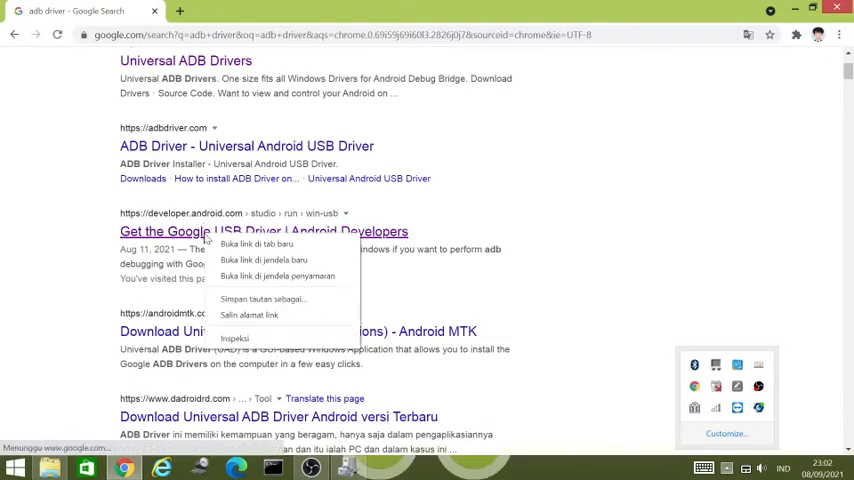
# Open the Google USB Driver page, accept the license, and download usb_driver_r13-windows
pyautogui.click(255, 244)
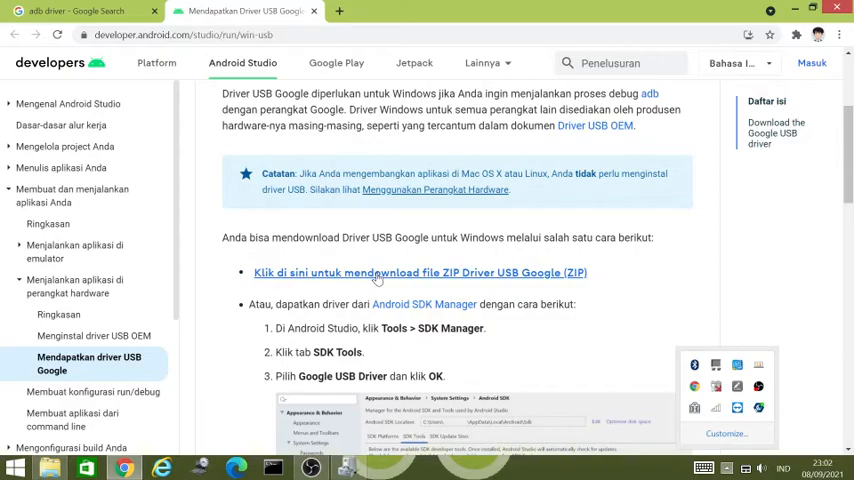
pyautogui.moveTo(343, 288)
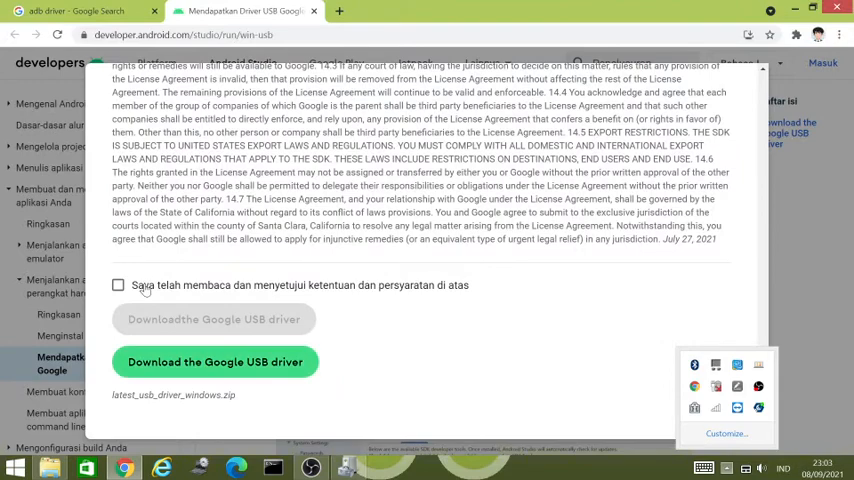
pyautogui.click(117, 286)
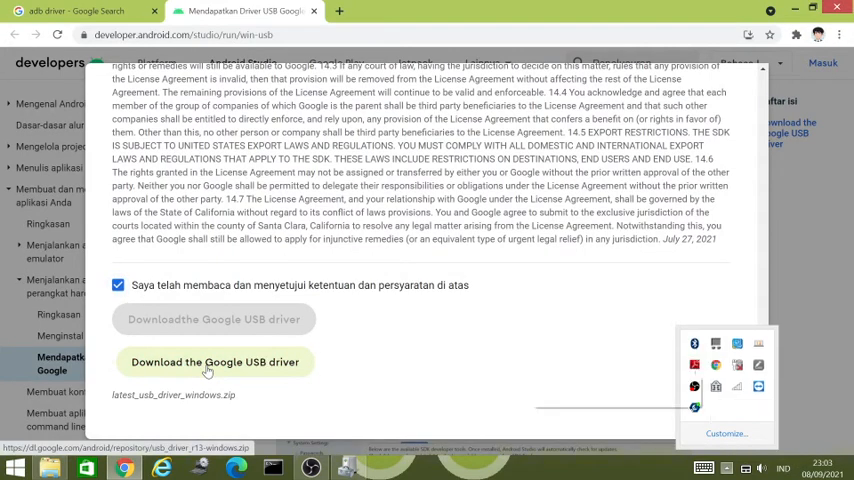
pyautogui.click(214, 361)
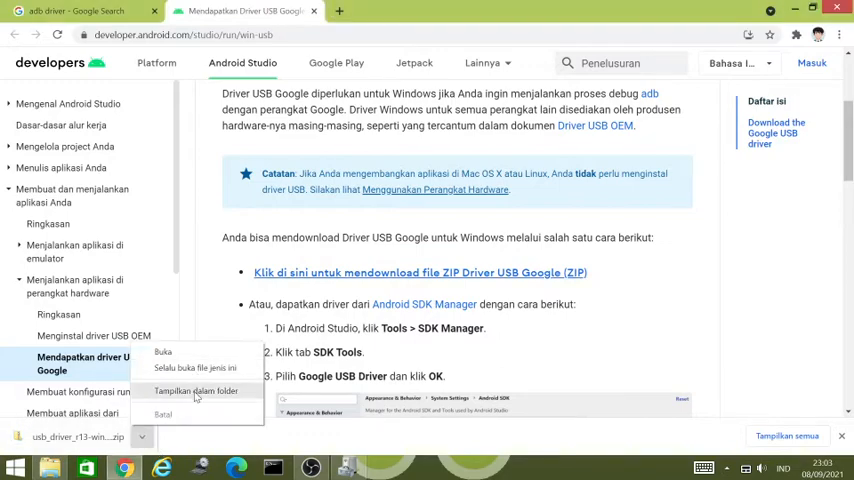
# Extract the driver zip, open the usb_driver folder, and copy its path
pyautogui.click(189, 391)
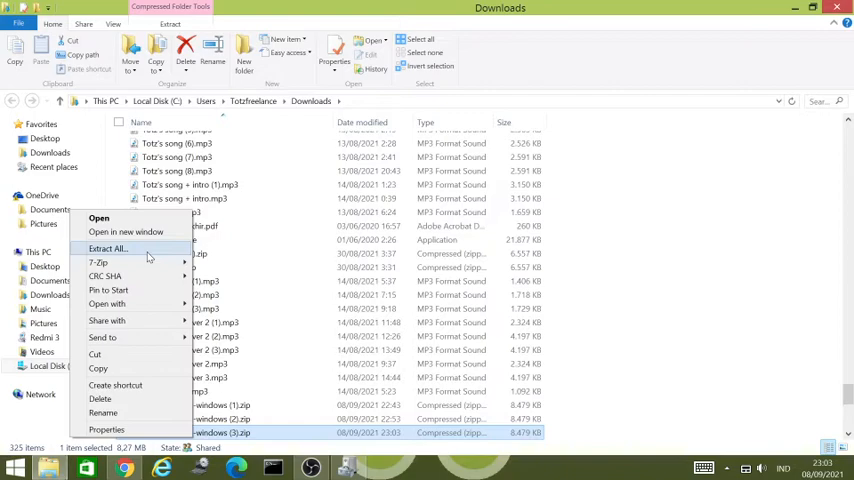
pyautogui.click(107, 248)
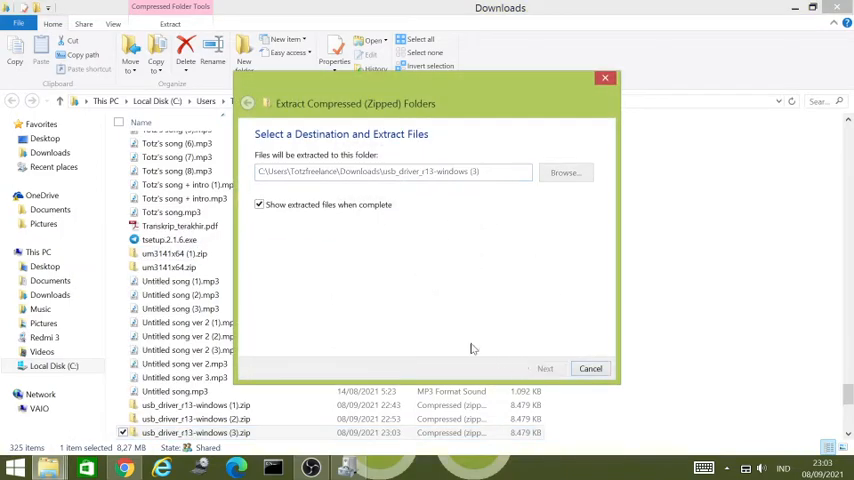
pyautogui.click(546, 368)
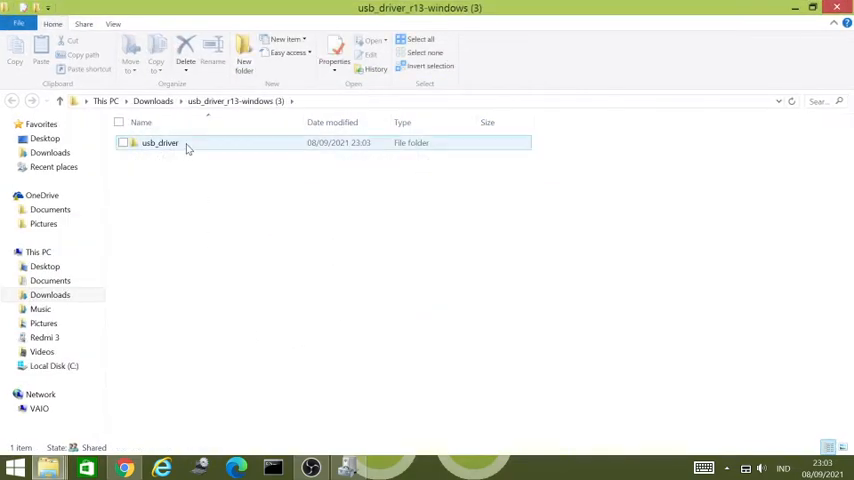
pyautogui.doubleClick(160, 142)
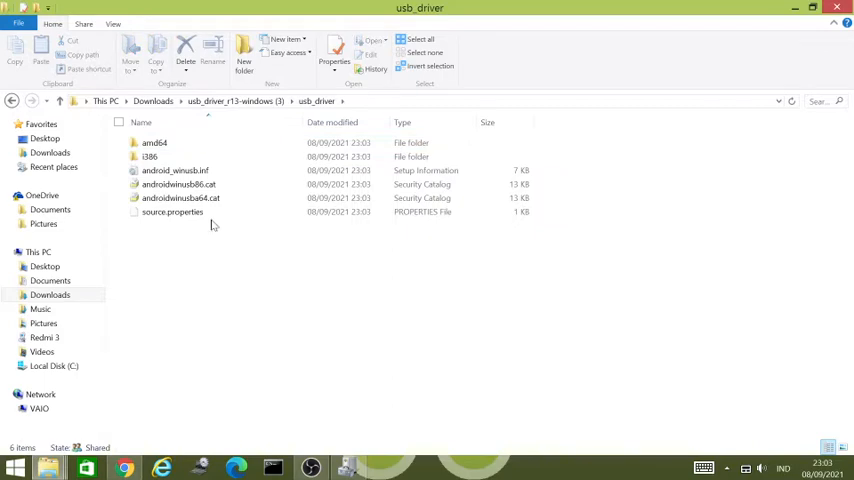
pyautogui.click(175, 170)
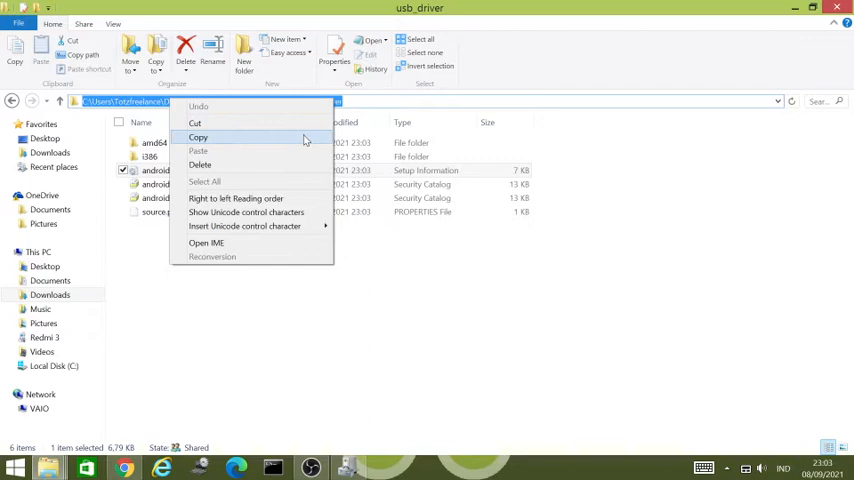
pyautogui.click(198, 137)
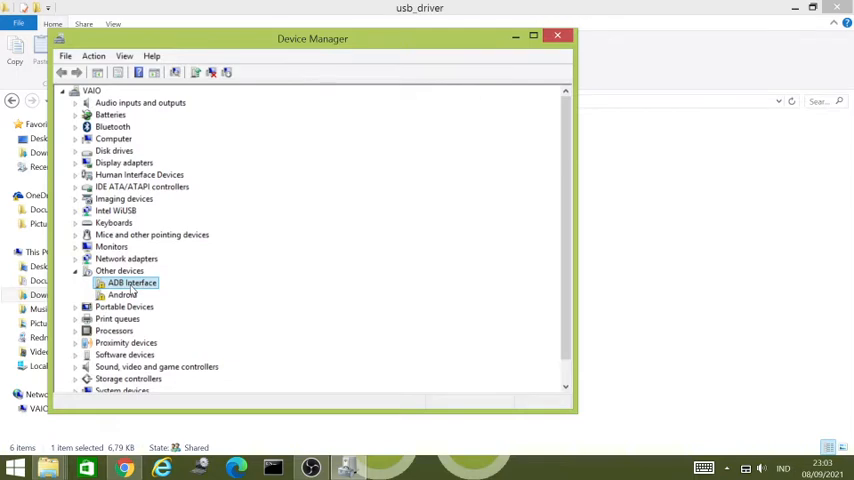
# Update the ADB Interface driver by browsing the computer and picking from a list
pyautogui.rightClick(131, 283)
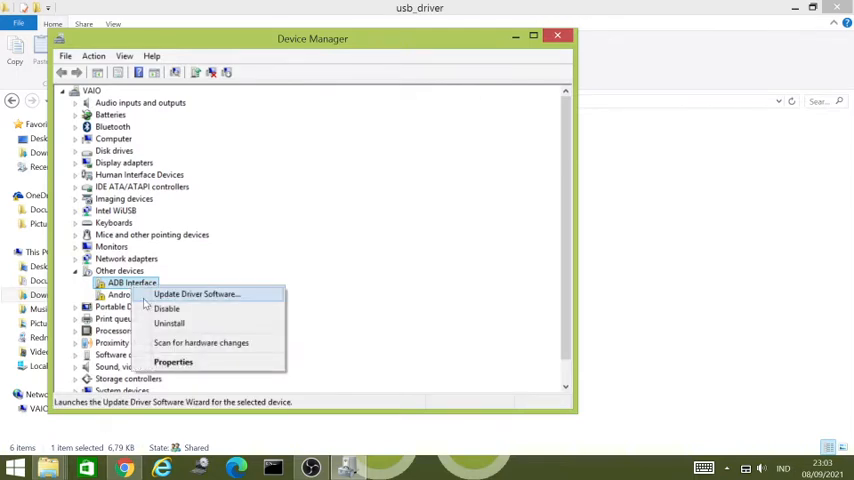
pyautogui.click(196, 294)
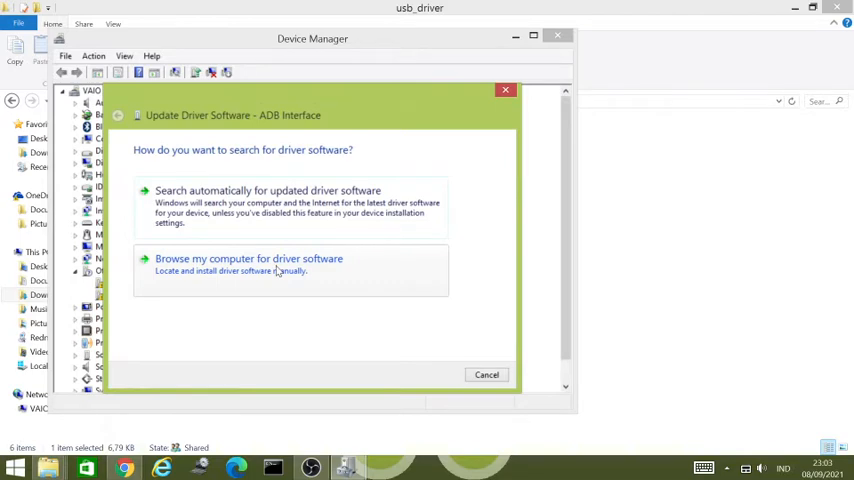
pyautogui.click(248, 259)
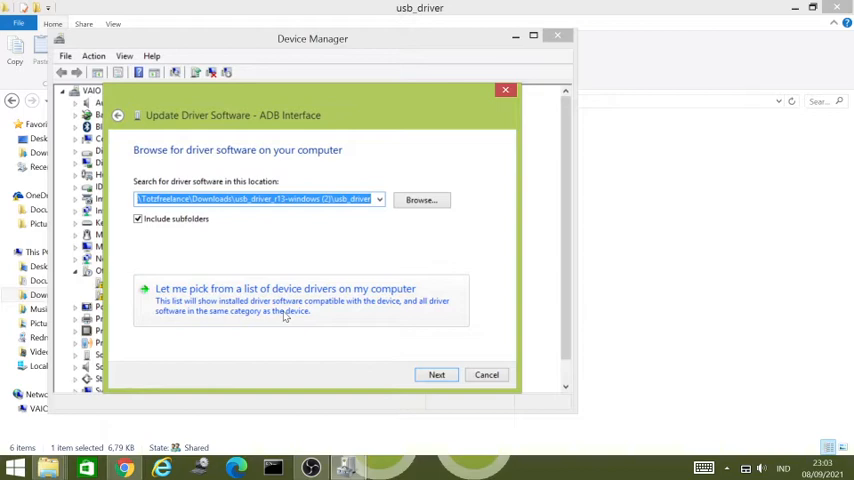
pyautogui.click(284, 288)
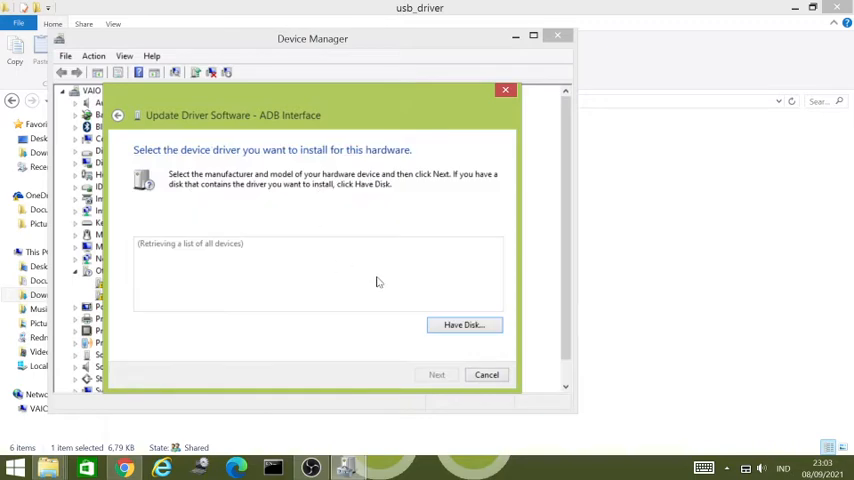
# Use Have Disk to browse to Downloads > usb_driver_r13-windows (3) > usb_driver for android_winusb.inf
pyautogui.click(464, 324)
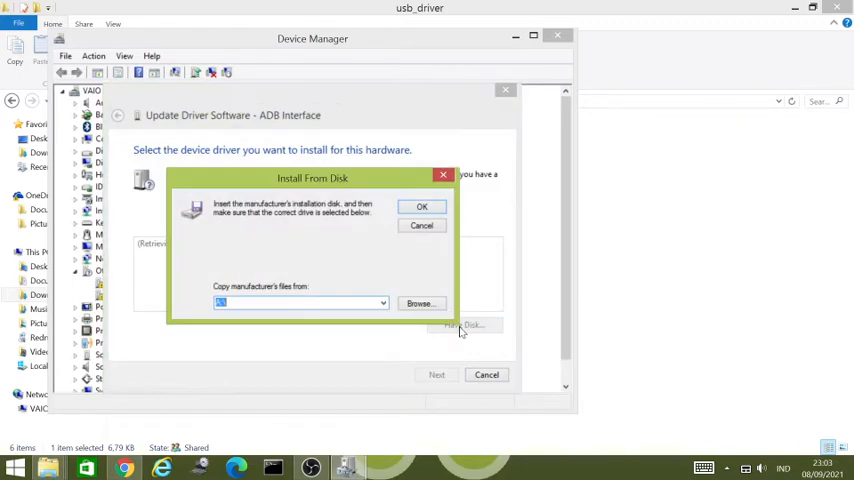
pyautogui.click(420, 303)
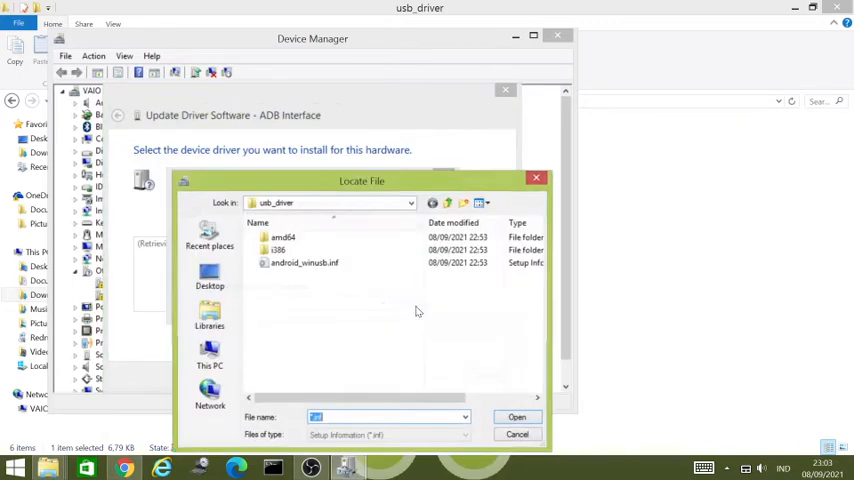
pyautogui.click(409, 203)
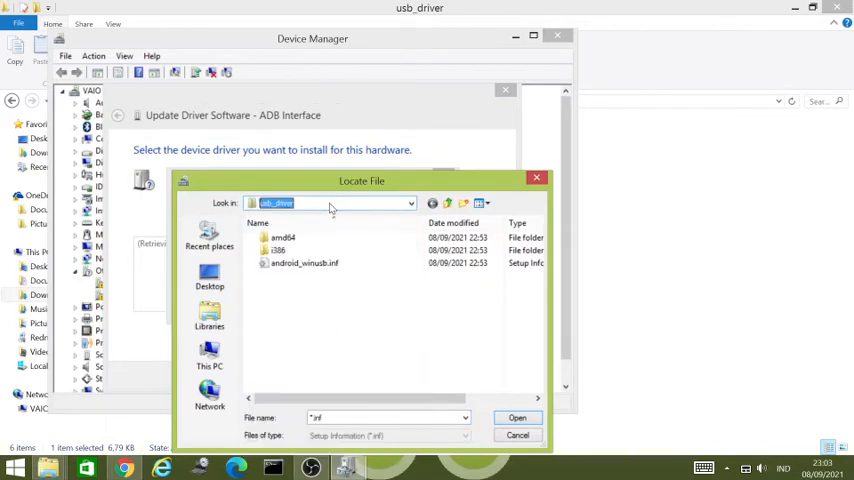
pyautogui.click(409, 203)
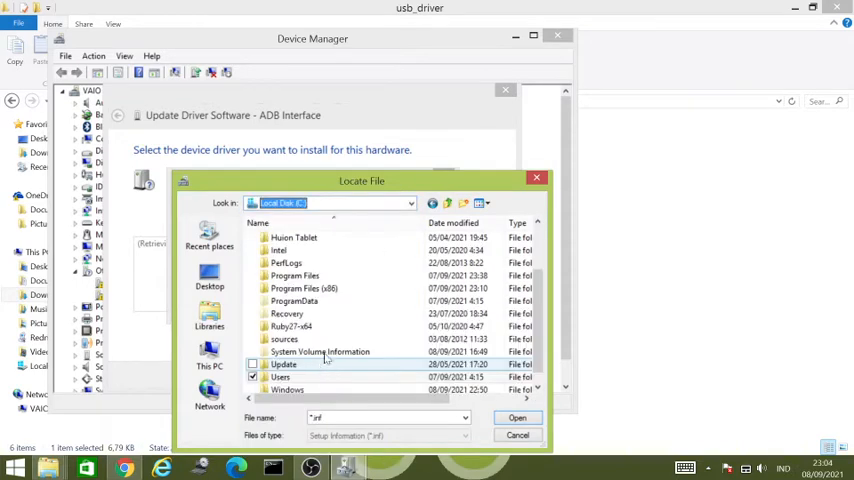
pyautogui.moveTo(294, 301)
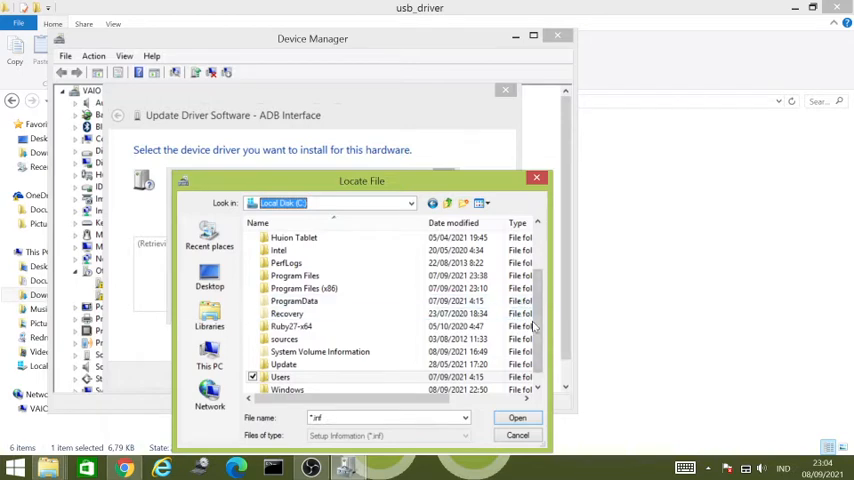
pyautogui.scroll(-3)
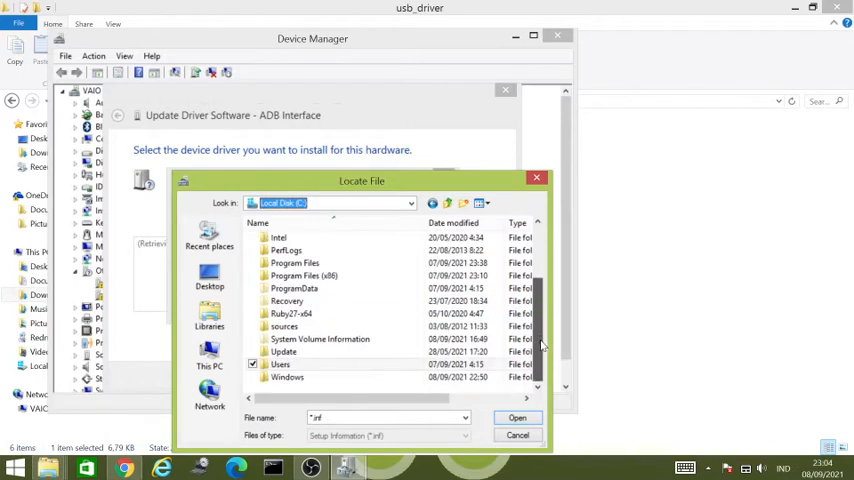
pyautogui.click(282, 364)
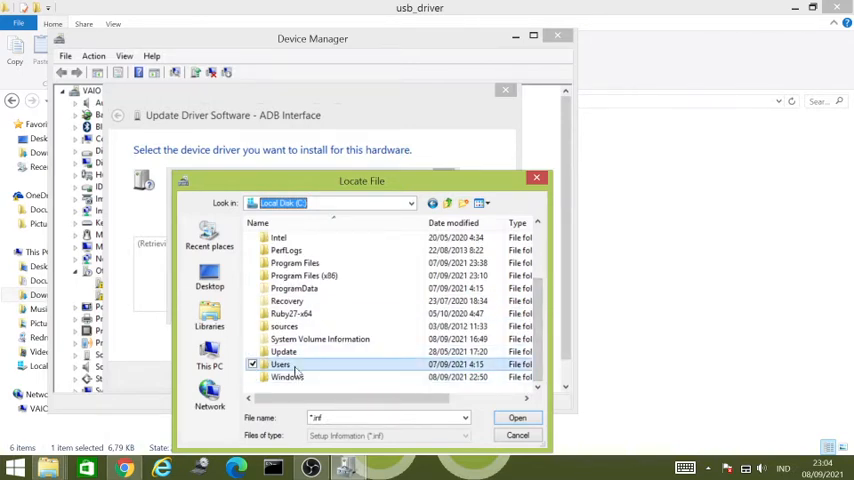
pyautogui.doubleClick(278, 370)
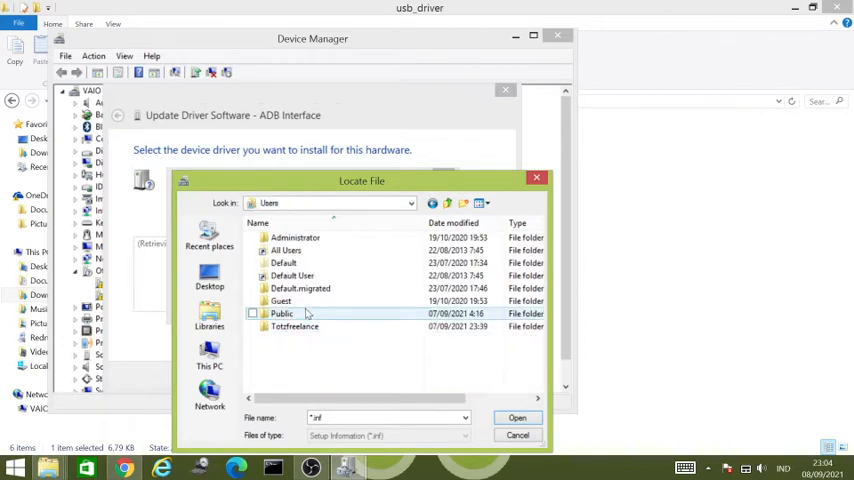
pyautogui.doubleClick(294, 326)
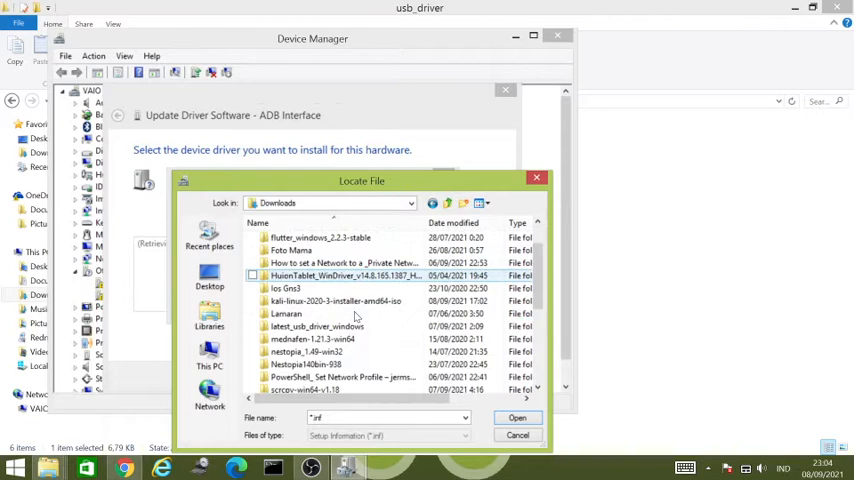
pyautogui.scroll(-3)
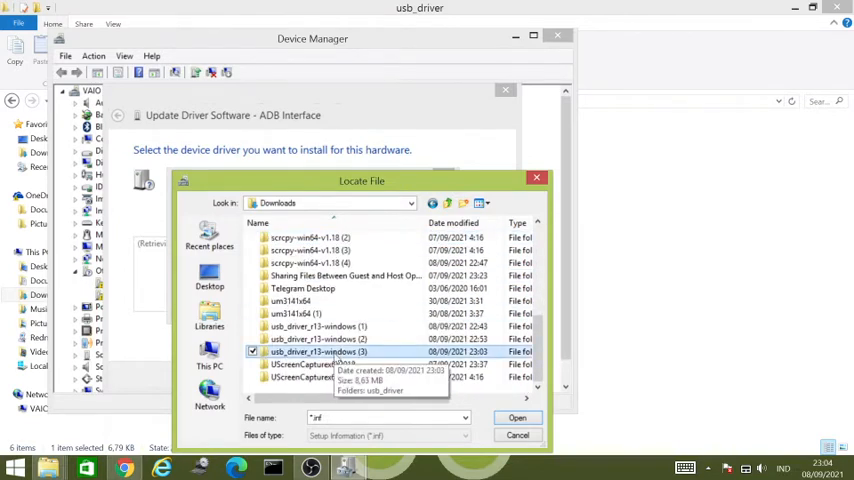
pyautogui.doubleClick(318, 351)
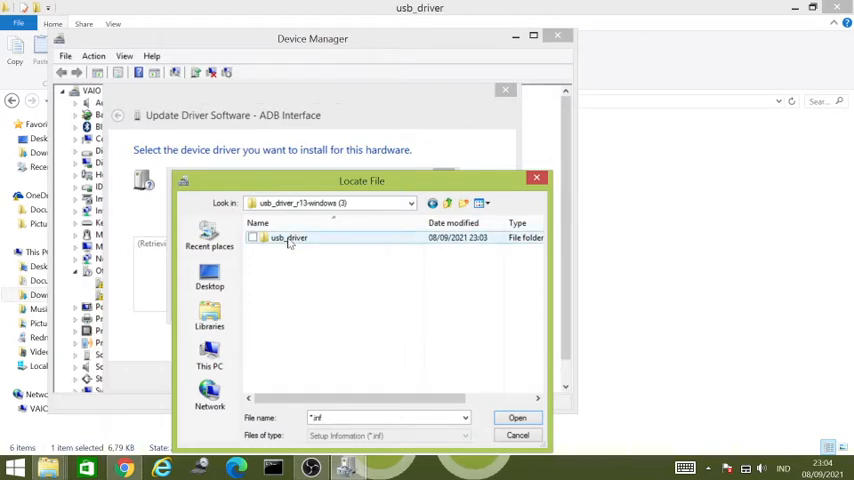
pyautogui.doubleClick(288, 237)
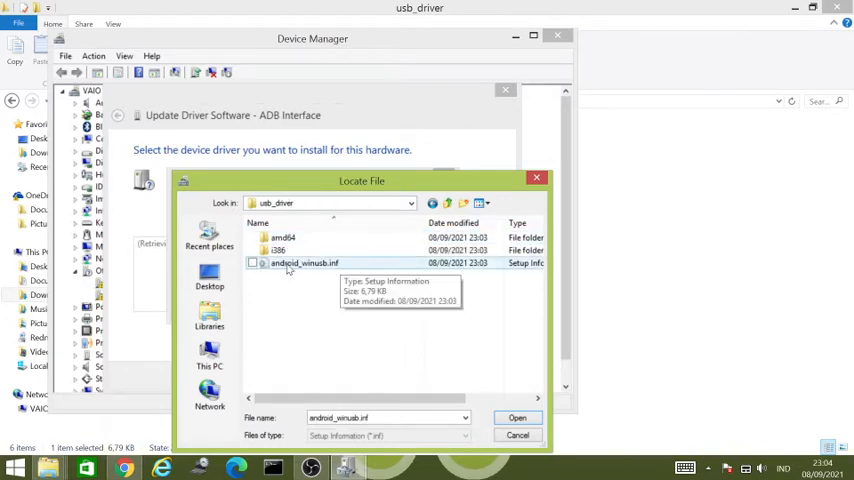
pyautogui.moveTo(316, 268)
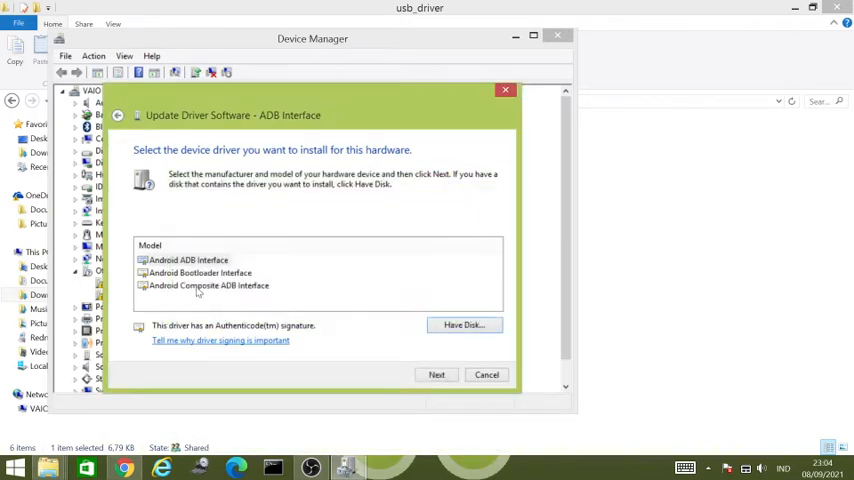
# Install Android ADB Interface despite the warning and verify it under ASUS Android Device
pyautogui.click(188, 260)
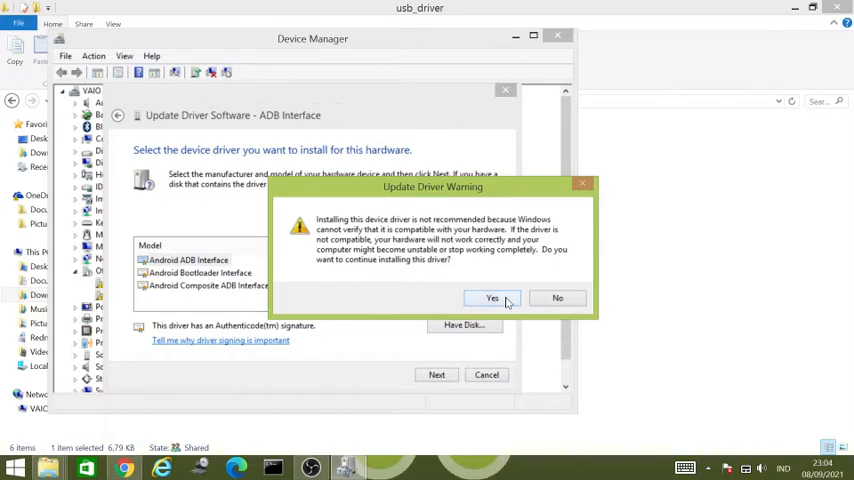
pyautogui.click(493, 297)
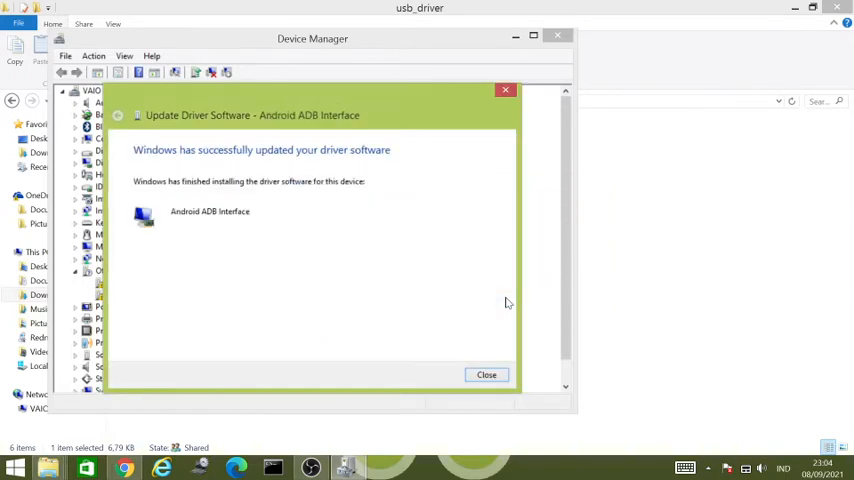
pyautogui.click(486, 374)
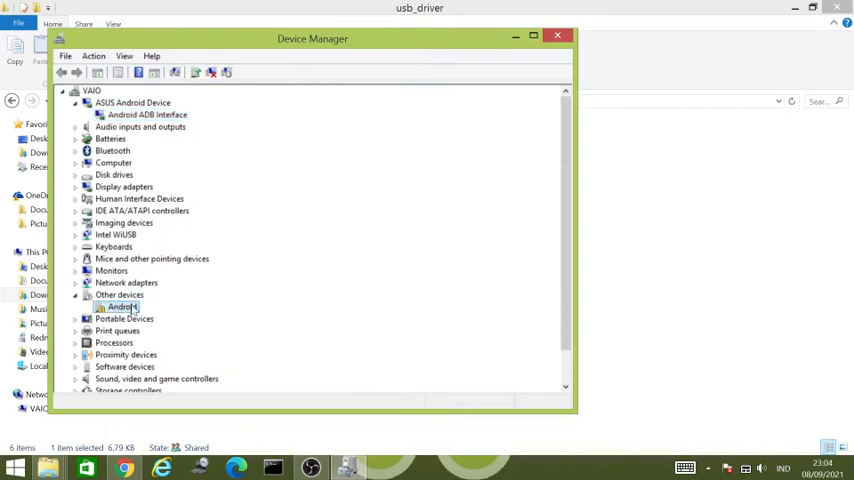
pyautogui.click(120, 307)
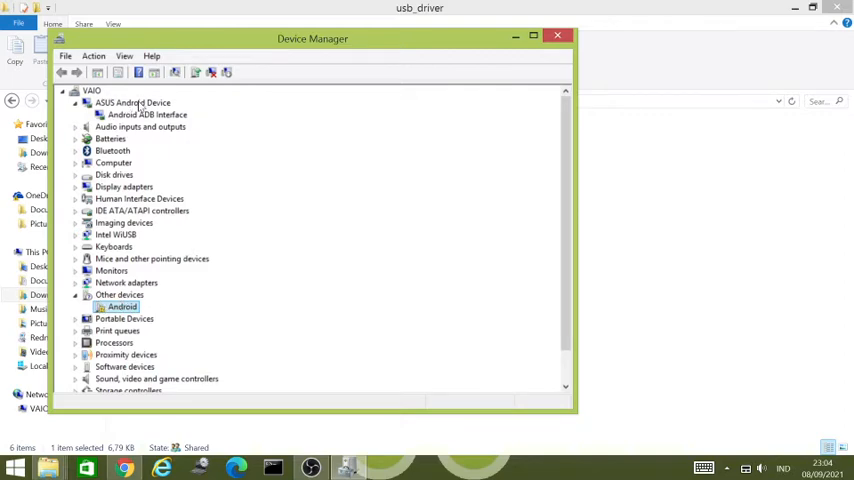
pyautogui.click(159, 114)
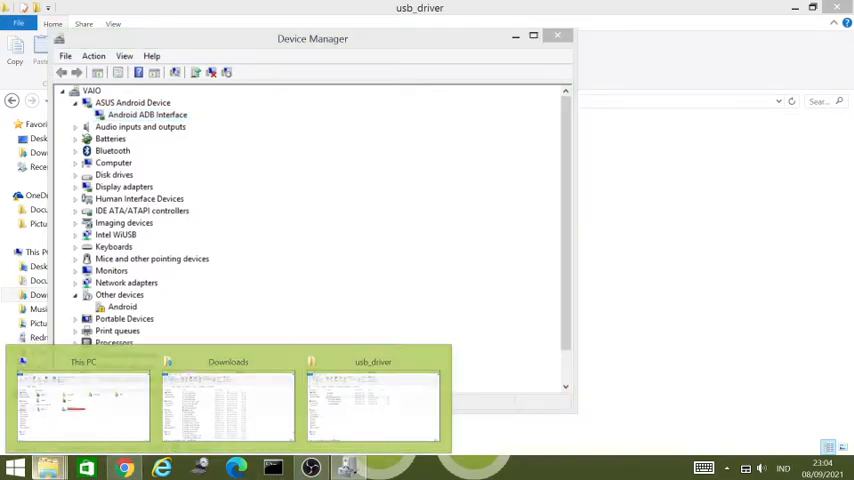
# Switch to one of the open File Explorer windows
pyautogui.click(147, 114)
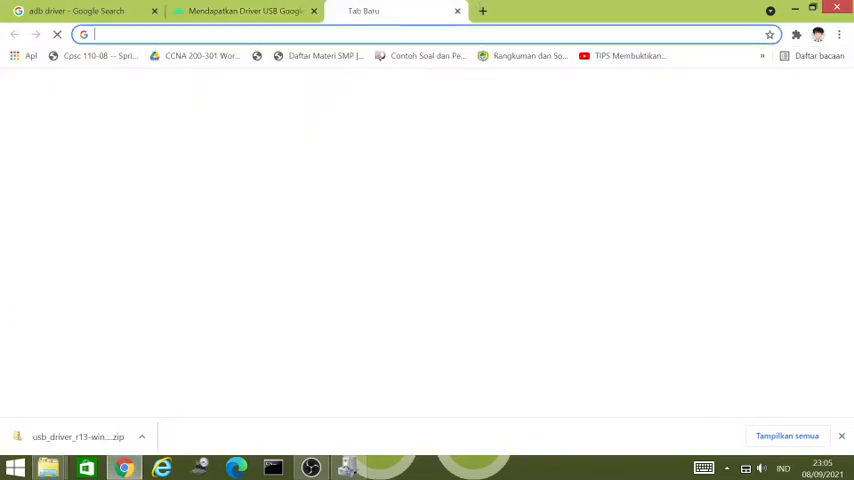
# Search for scrcpy and open the Genymobile/scrcpy GitHub repository in a new tab
pyautogui.write('scr')
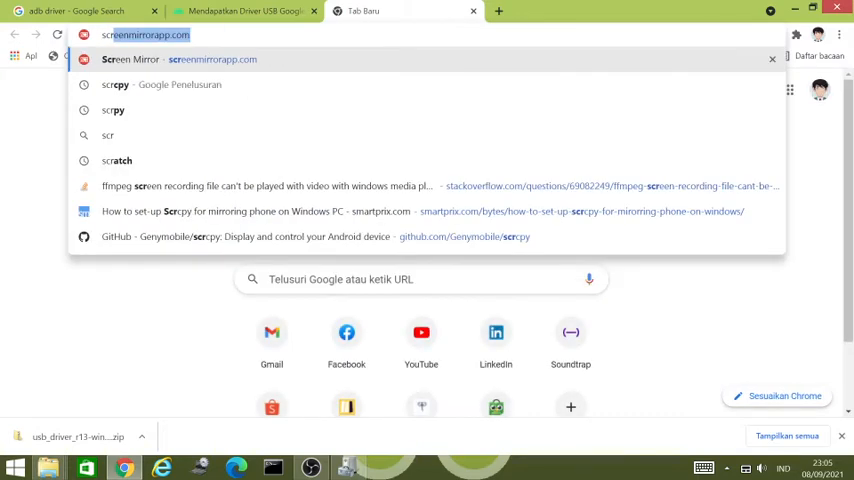
pyautogui.write('scrcpy')
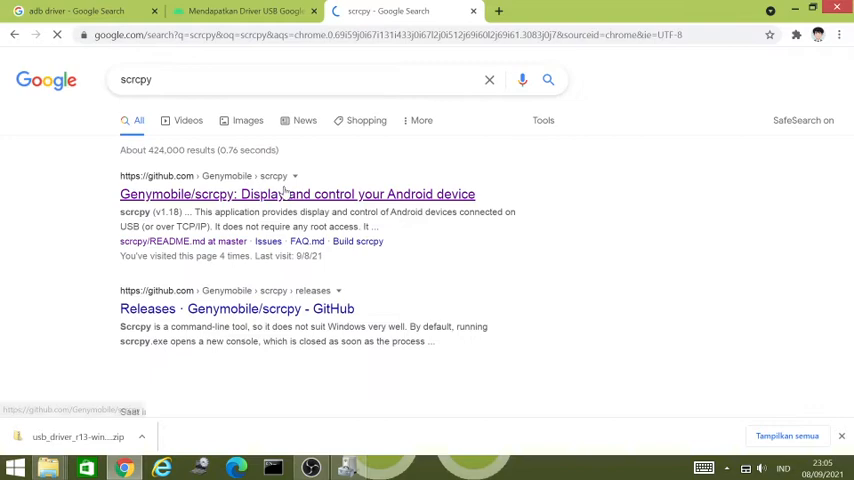
pyautogui.rightClick(297, 194)
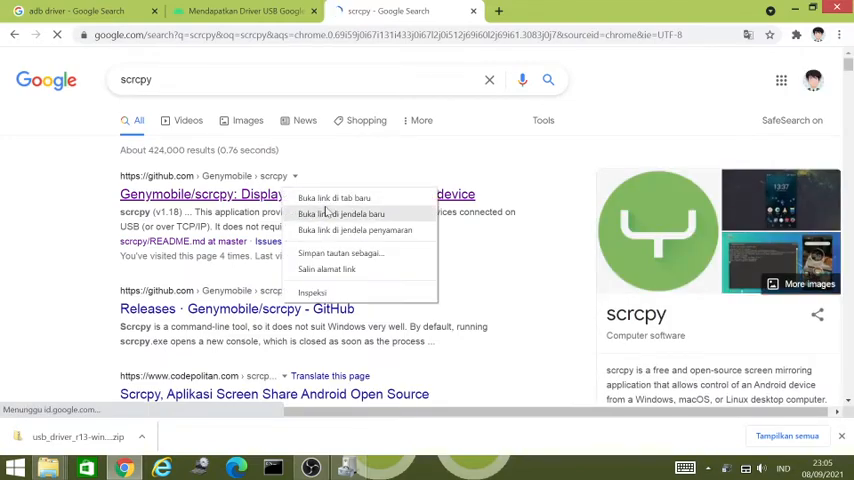
pyautogui.click(332, 197)
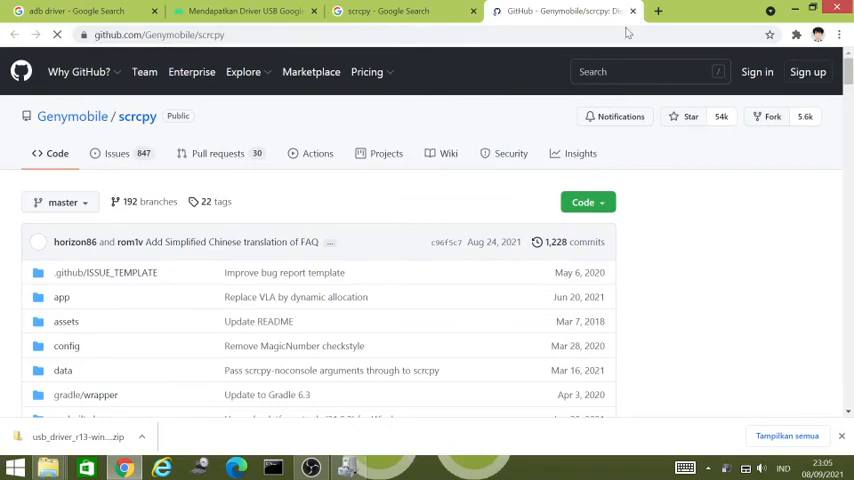
pyautogui.scroll(-3)
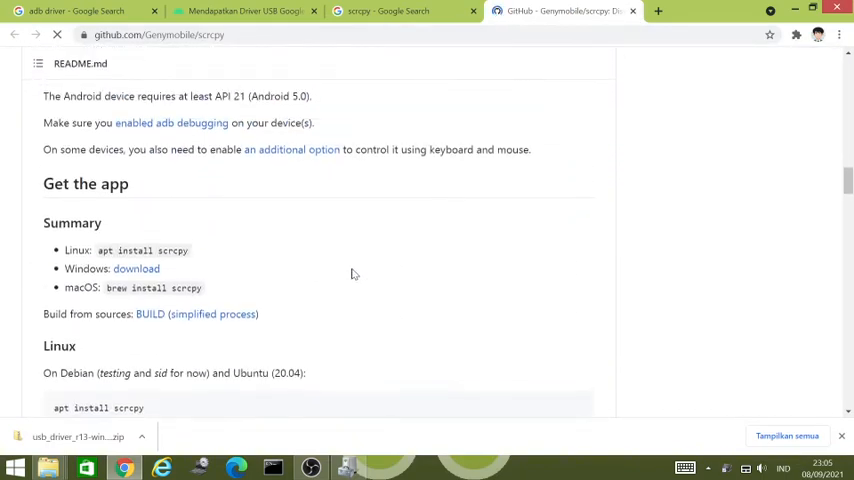
pyautogui.scroll(3)
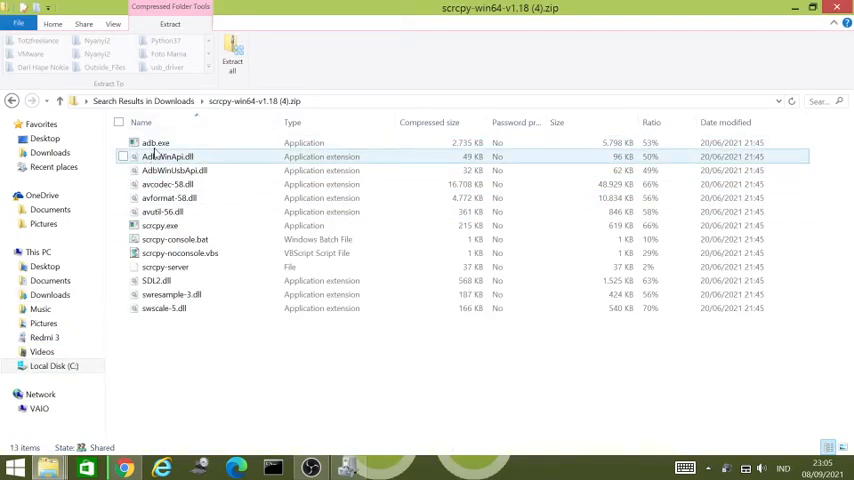
# Try running adb from inside the scrcpy zip, then dismiss the extract-first warning
pyautogui.click(155, 142)
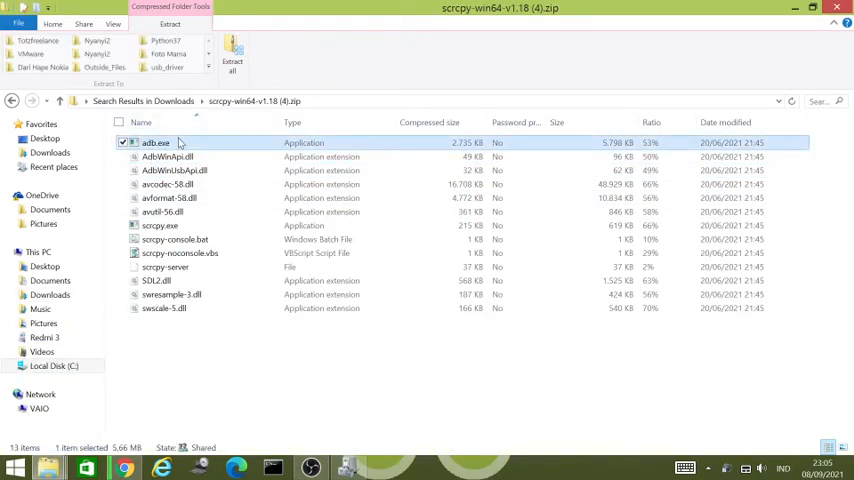
pyautogui.doubleClick(155, 142)
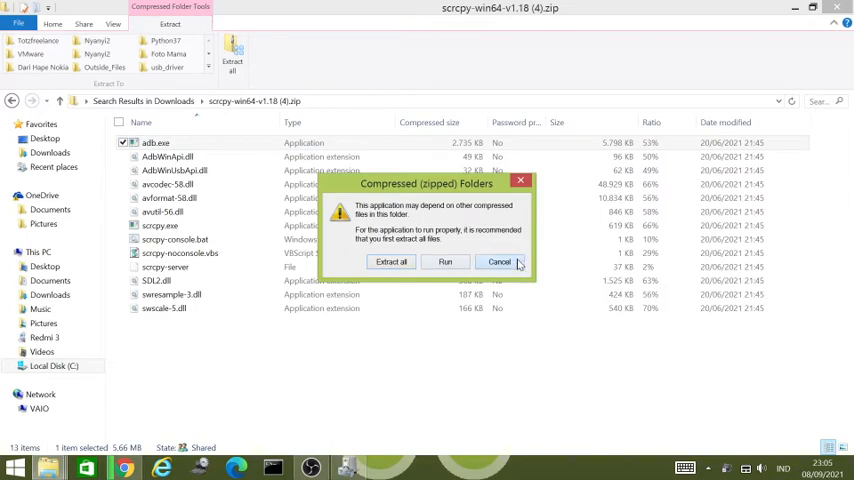
pyautogui.click(499, 261)
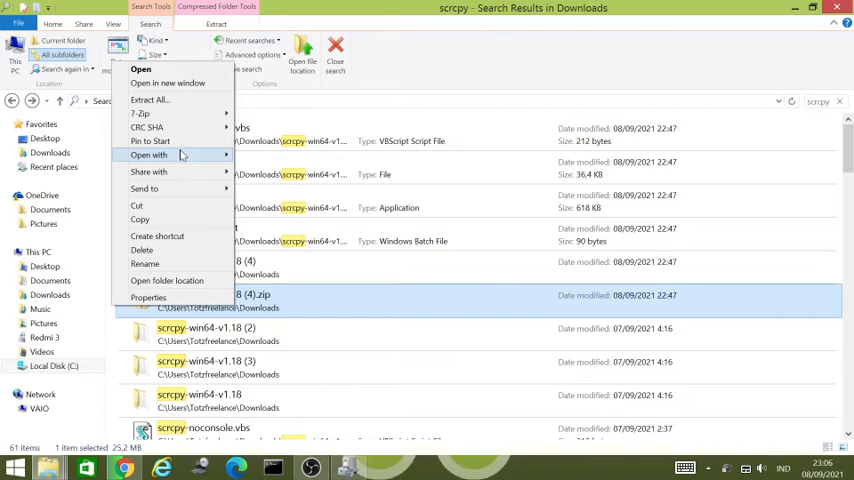
# Extract all of scrcpy-win64-v1.18 (4).zip into Downloads, replacing the existing files
pyautogui.click(166, 99)
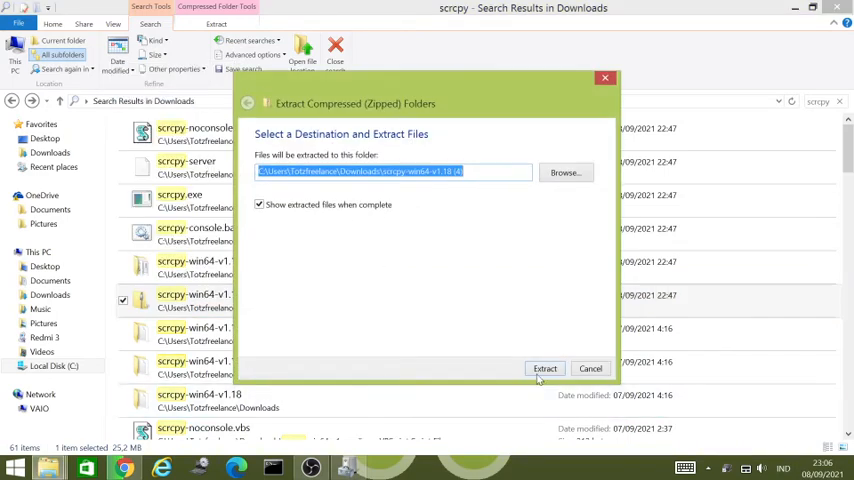
pyautogui.click(545, 368)
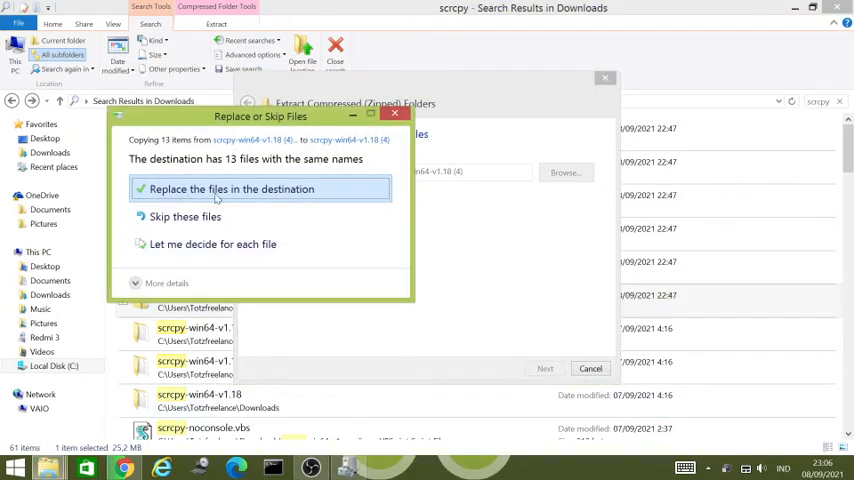
pyautogui.click(231, 189)
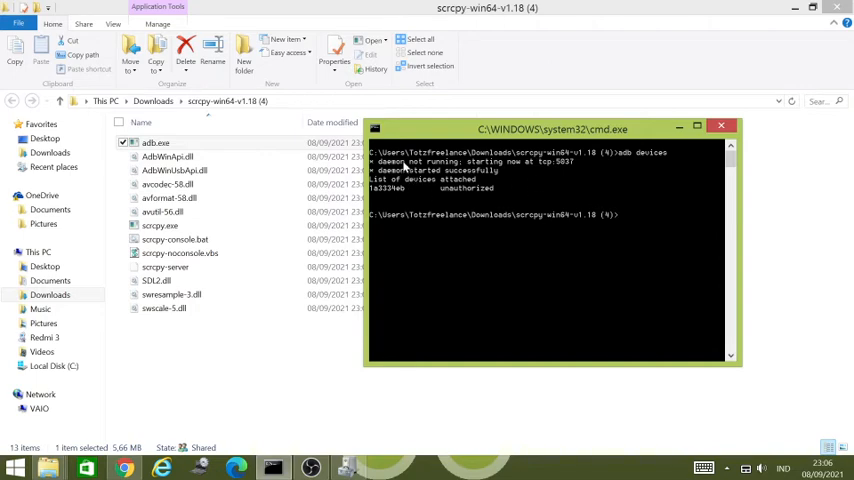
pyautogui.moveTo(493, 188)
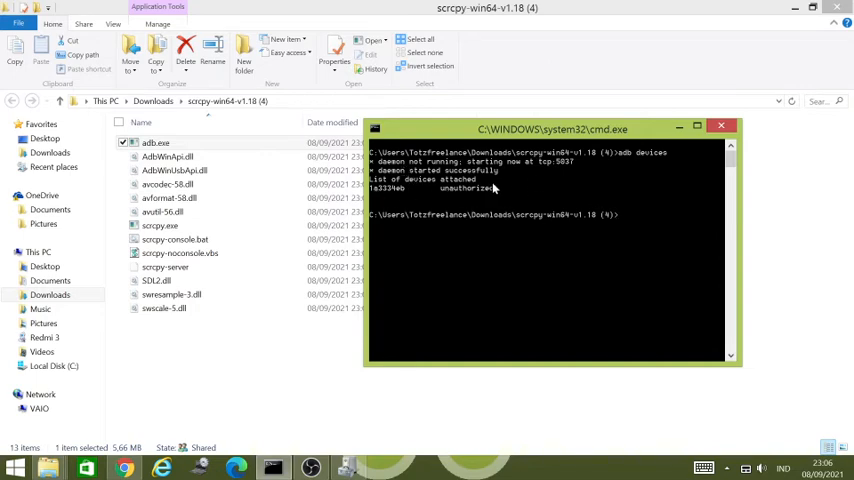
# Mark the 'unauthorized' device status in the adb devices output
pyautogui.rightClick(492, 188)
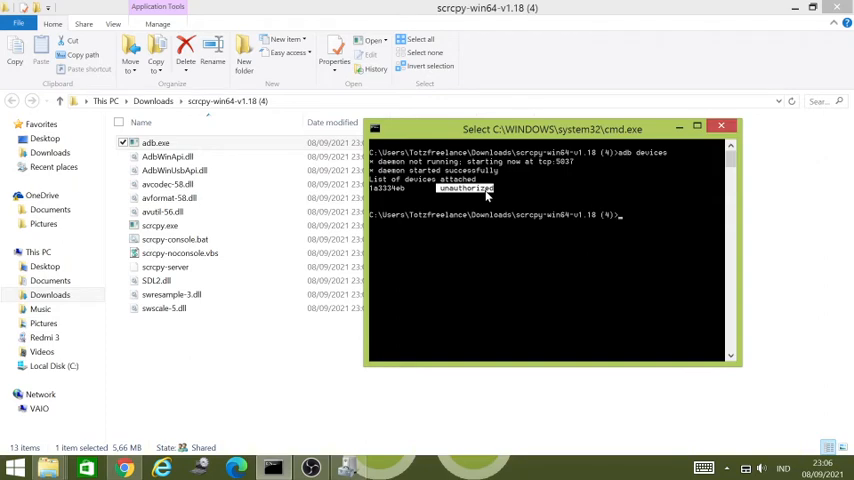
pyautogui.moveTo(735, 245)
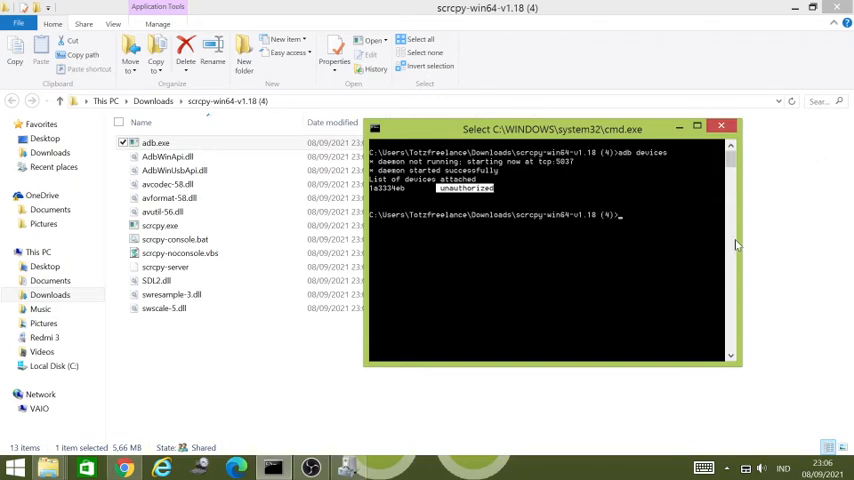
# Rerun 'adb devices' to confirm the phone is authorized, then launch scrcpy
pyautogui.write('adb devices')
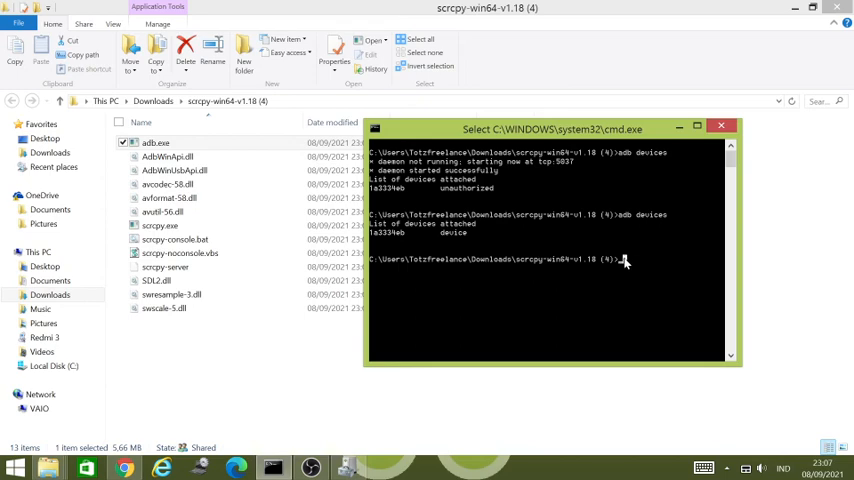
pyautogui.write('ss')
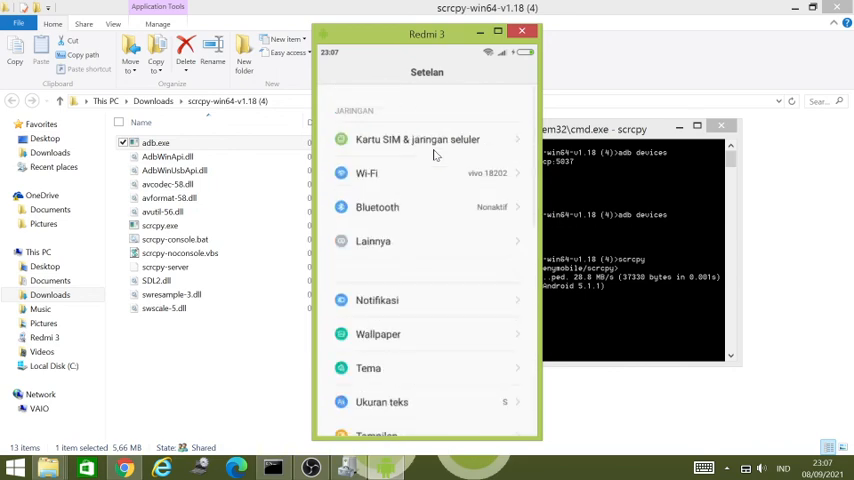
# Scroll down through the phone's Settings screen in the scrcpy mirror
pyautogui.scroll(-3)
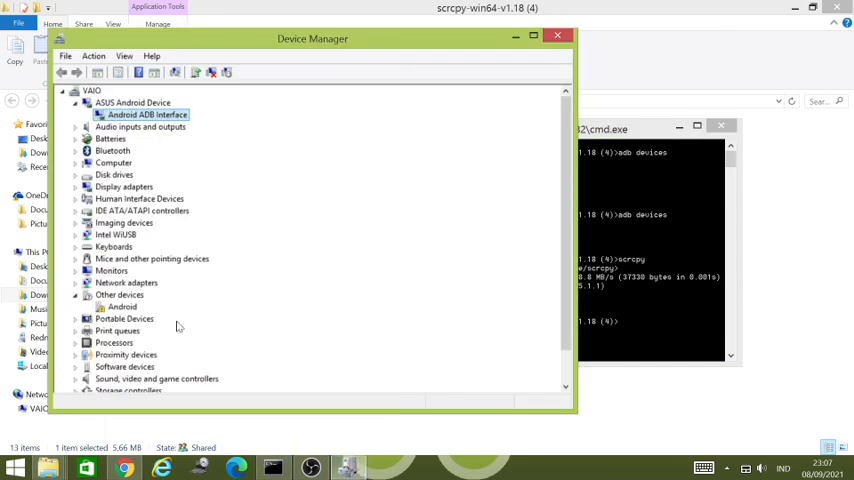
# Check Android ADB Interface under ASUS Android Device, then close Device Manager
pyautogui.rightClick(143, 115)
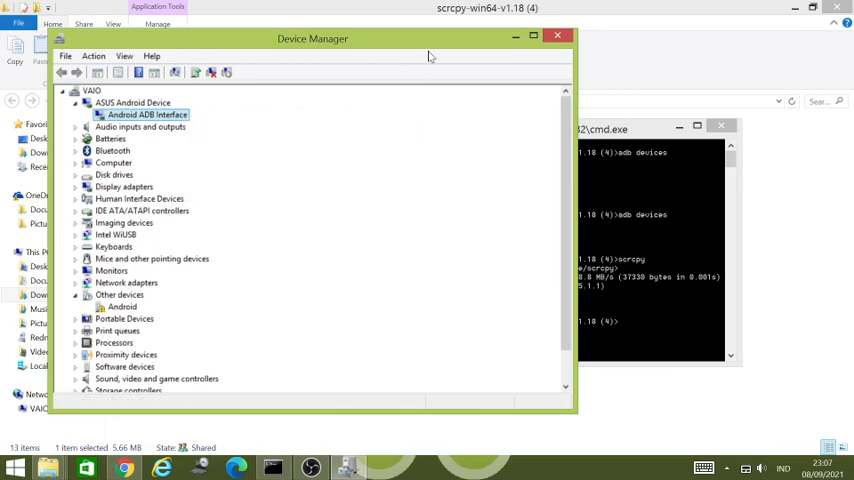
pyautogui.moveTo(552, 37)
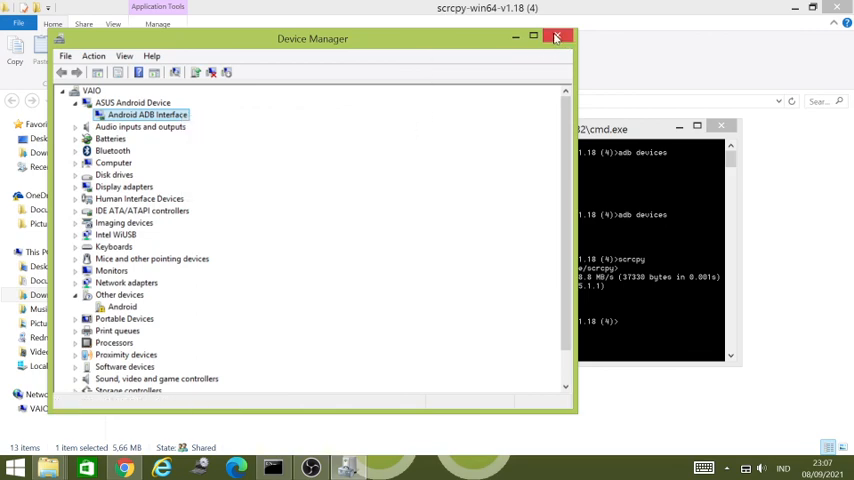
pyautogui.moveTo(553, 37)
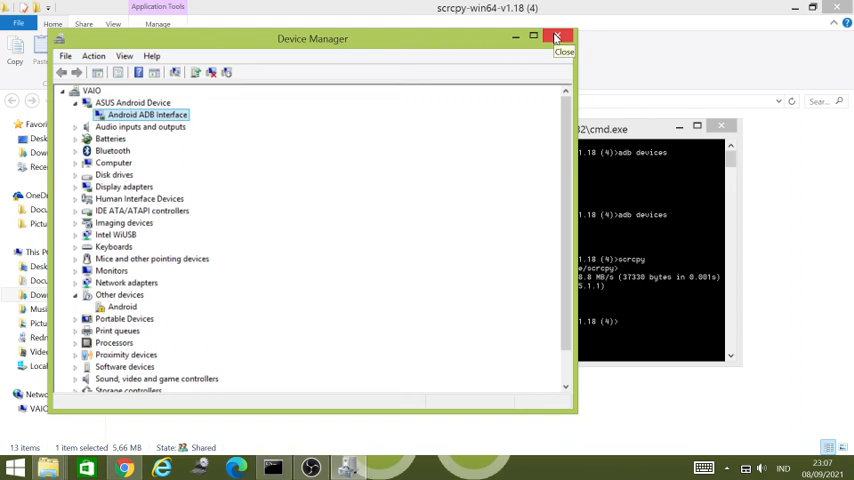
pyautogui.click(553, 37)
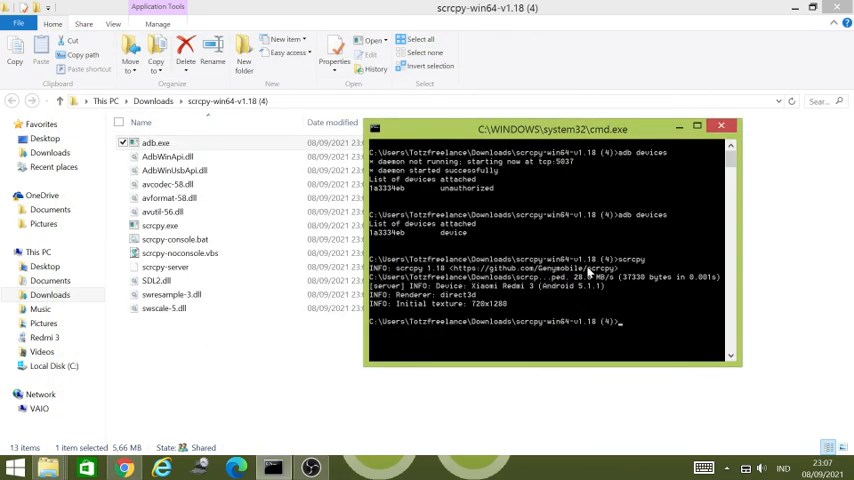